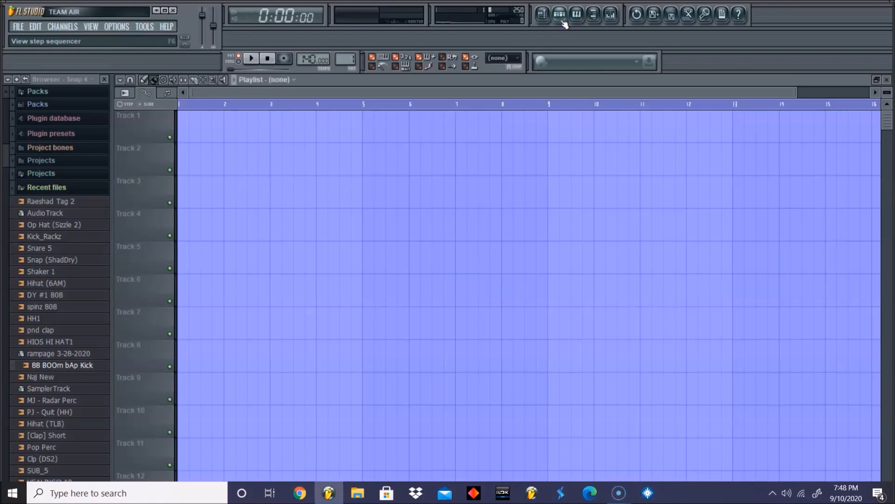
Step: Add a Hypersonic channel and load the Soft Vintage EP patch from Electric Pianos
click(561, 13)
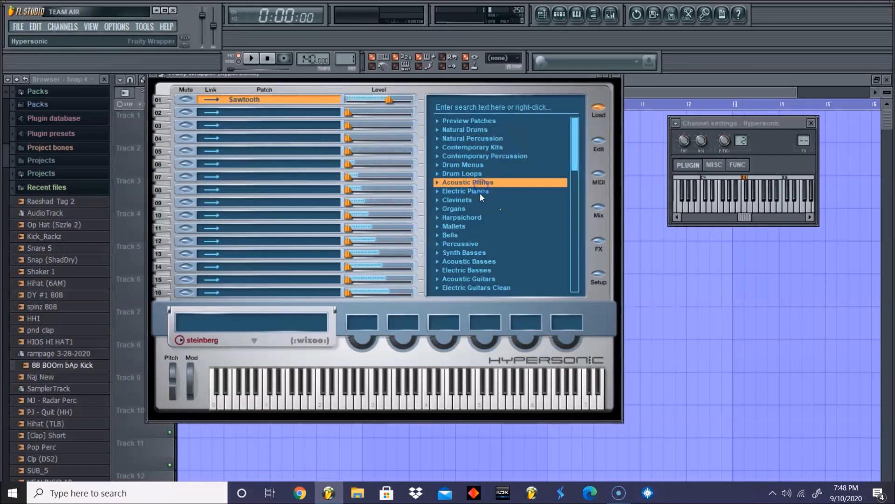
click(466, 190)
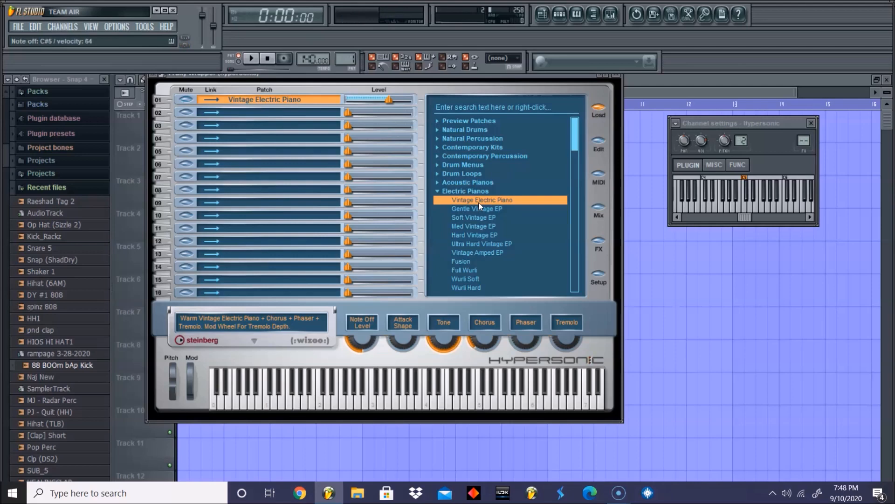
click(474, 217)
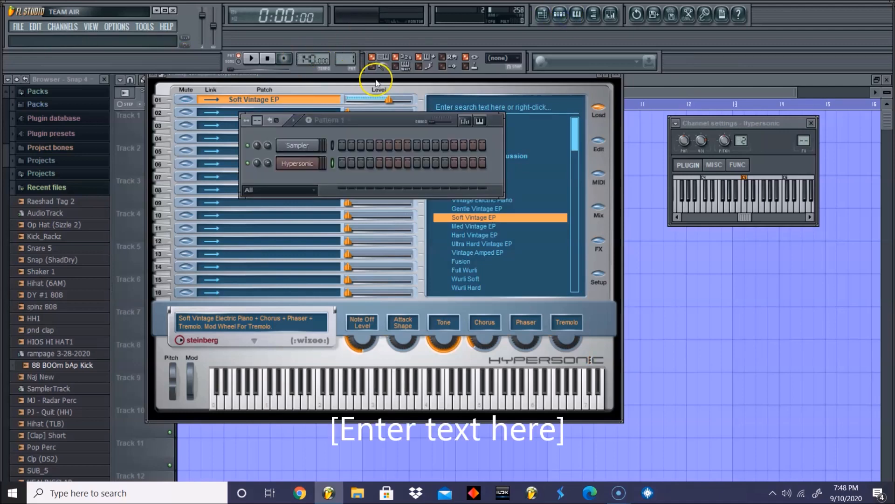
click(256, 58)
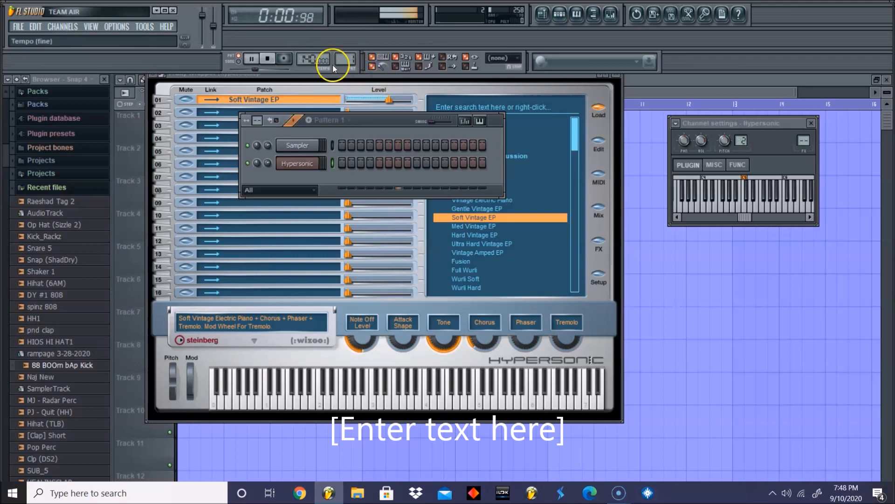
click(264, 57)
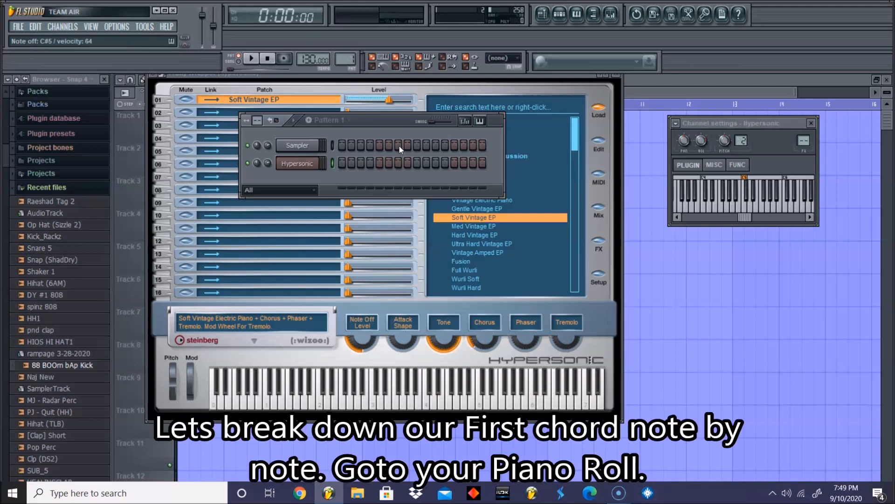
Step: Bring up the Hypersonic channel's empty piano roll from the step sequencer
right_click(297, 163)
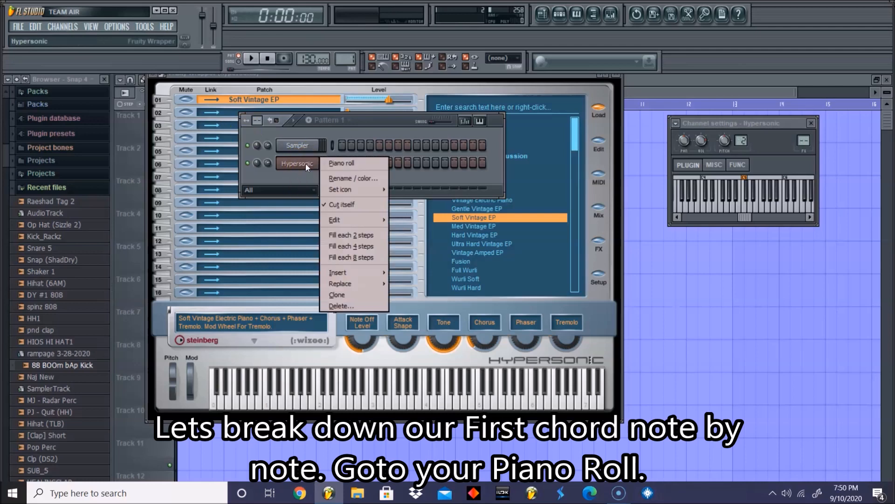
click(341, 164)
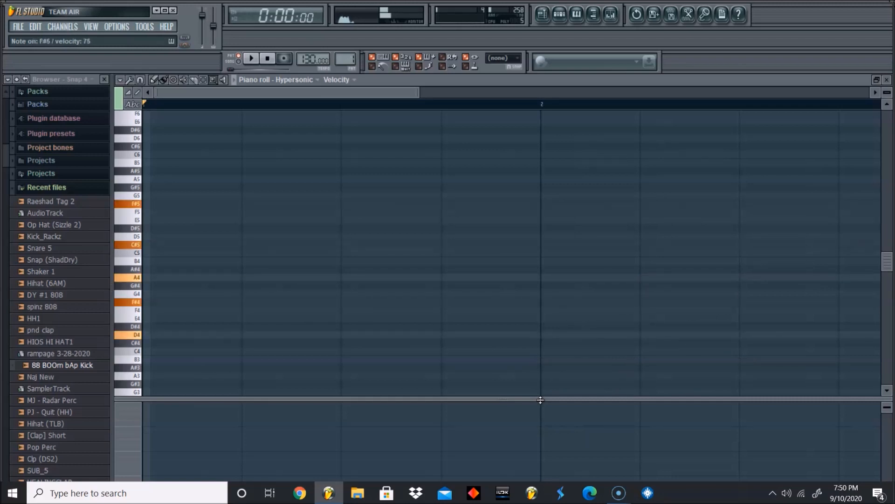
Step: Record the first five-note chord into bar 1 and play it back
click(282, 58)
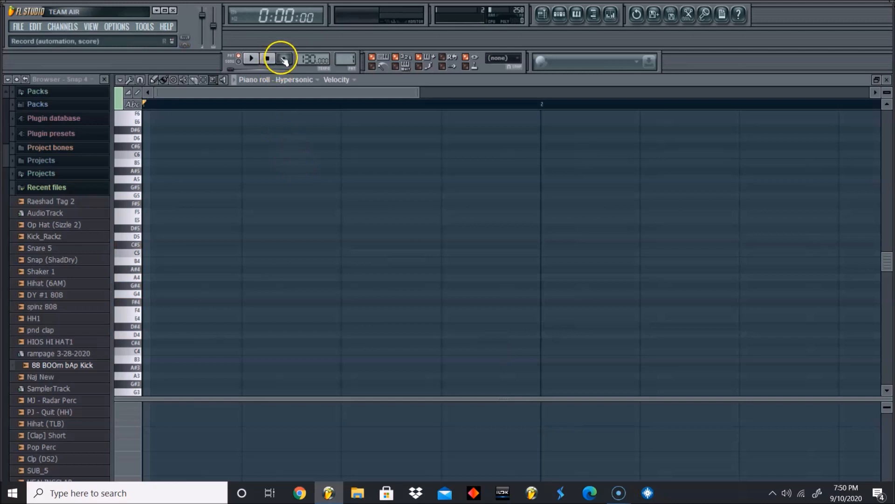
click(281, 58)
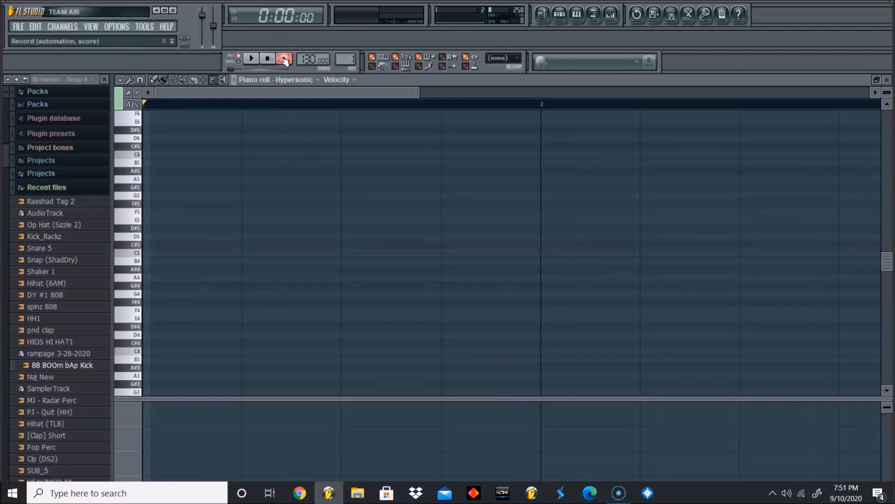
click(251, 59)
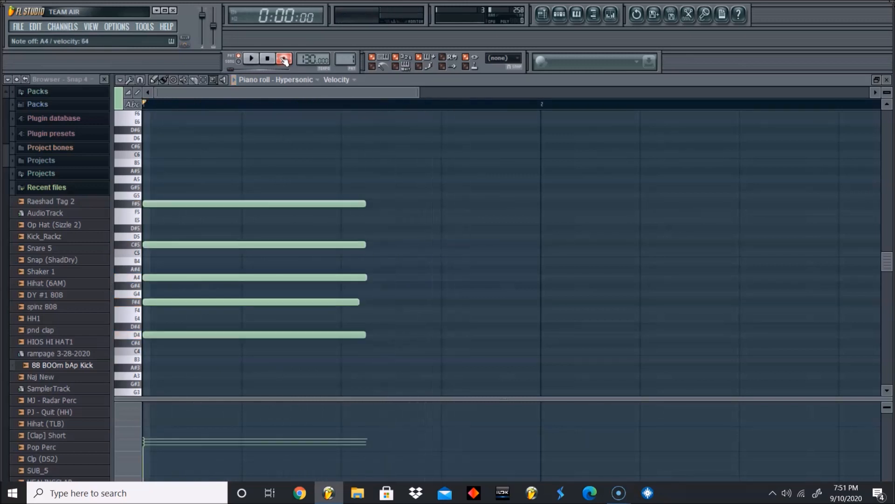
click(250, 58)
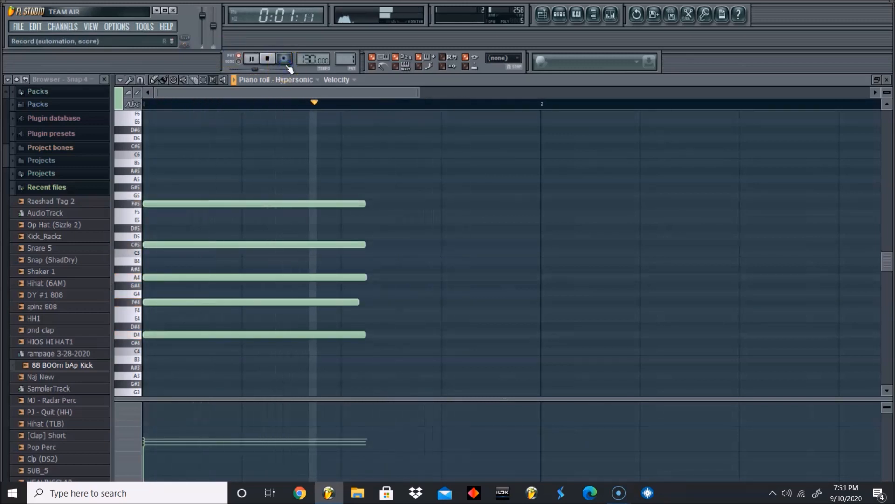
click(267, 58)
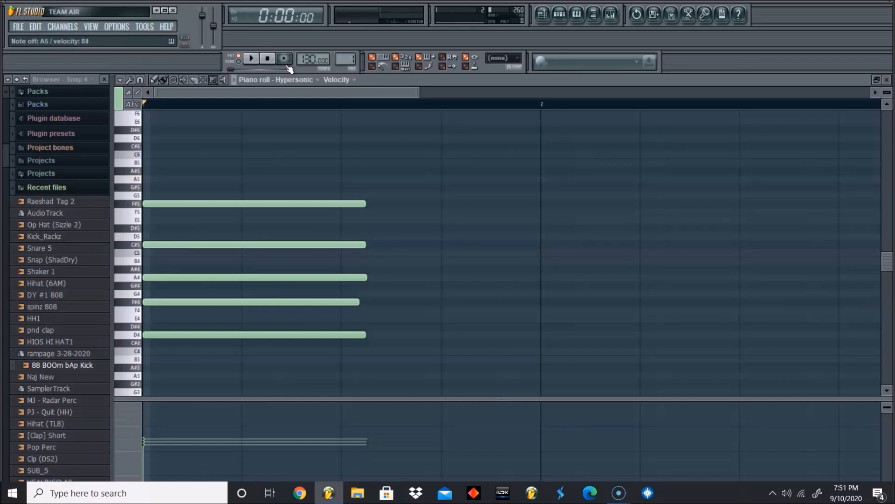
Step: Record the second, higher six-note chord starting at bar 2
click(250, 58)
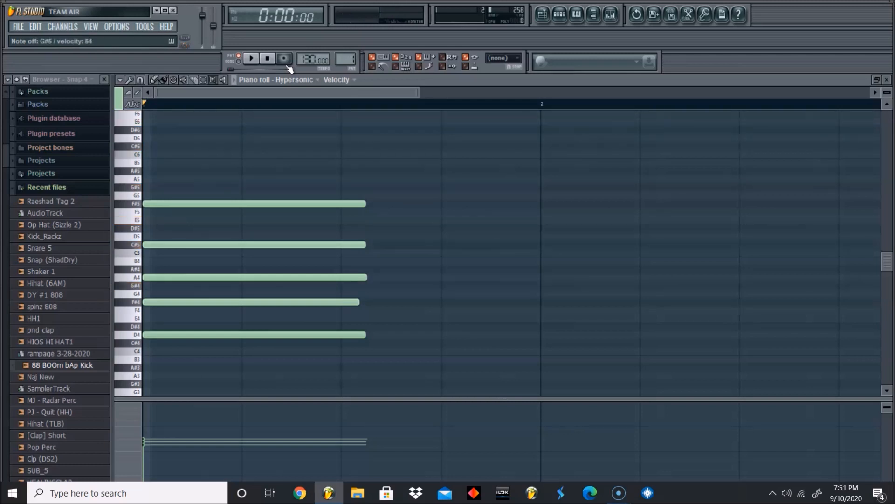
click(135, 285)
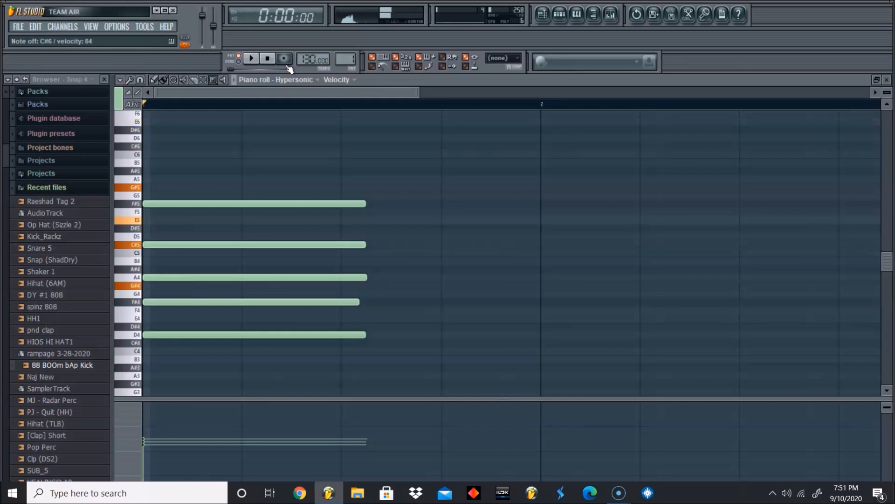
click(283, 58)
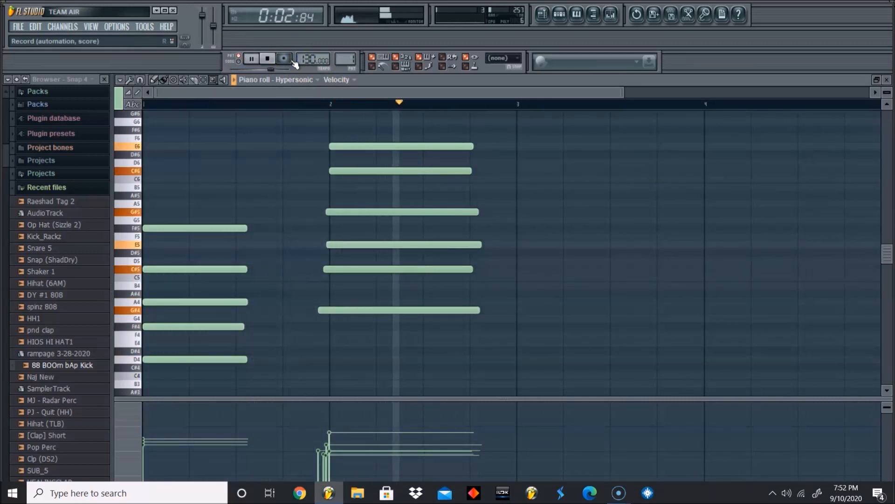
Step: Record a third six-note chord starting around bar 3, then stop
click(263, 59)
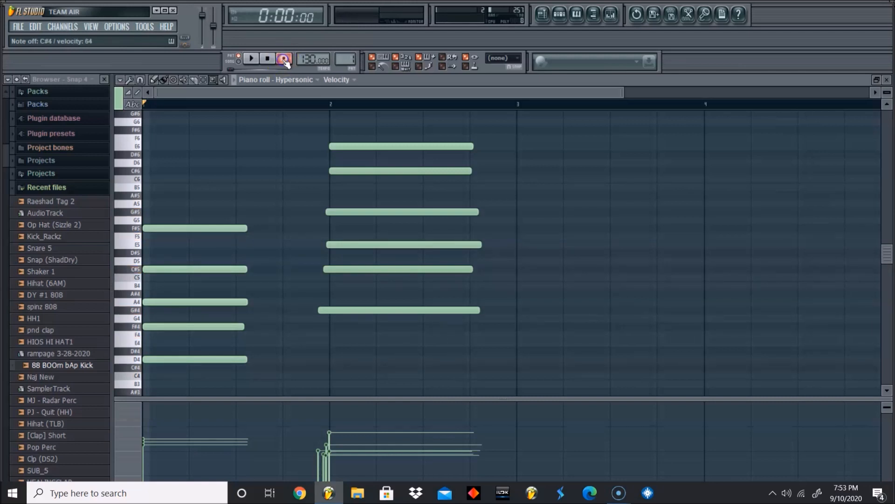
click(251, 58)
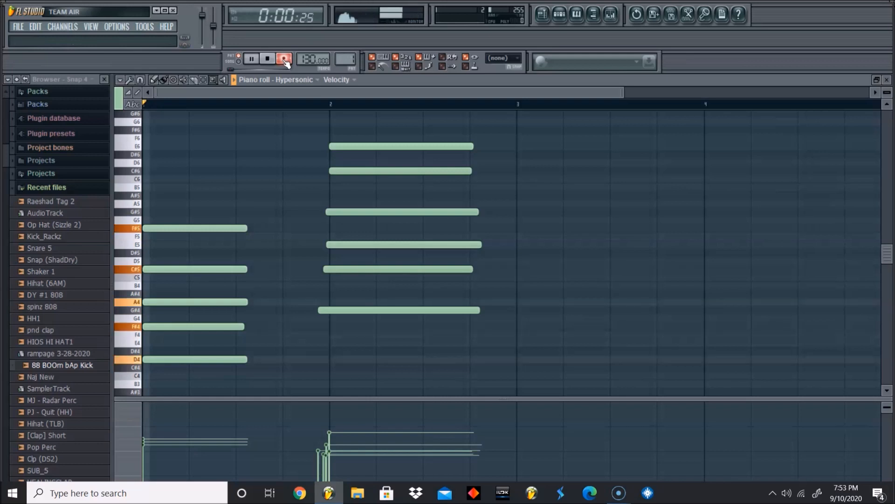
click(280, 58)
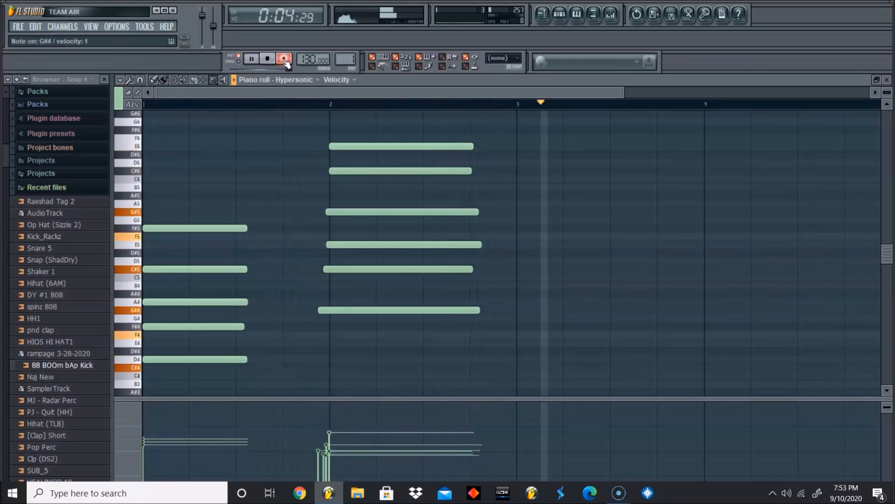
click(265, 59)
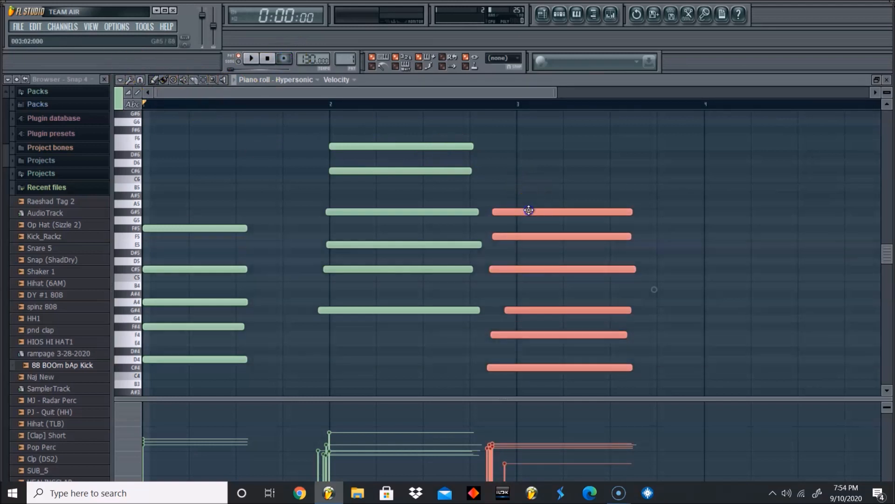
Step: Line the later chords up with their bars and record a fourth seven-note chord at bar 4
drag(528, 209, 558, 216)
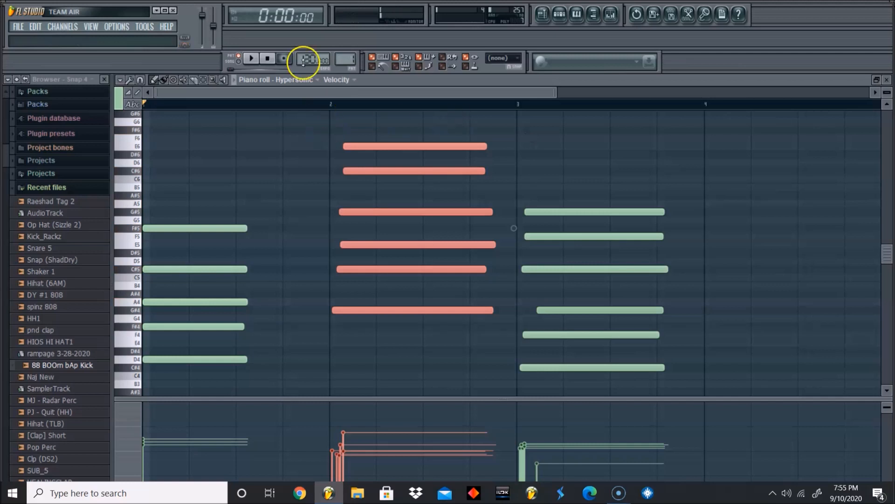
click(281, 58)
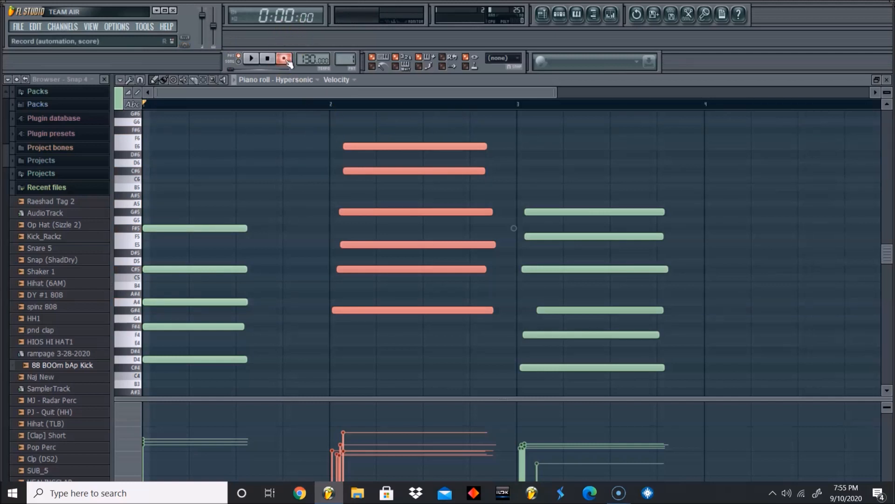
click(252, 59)
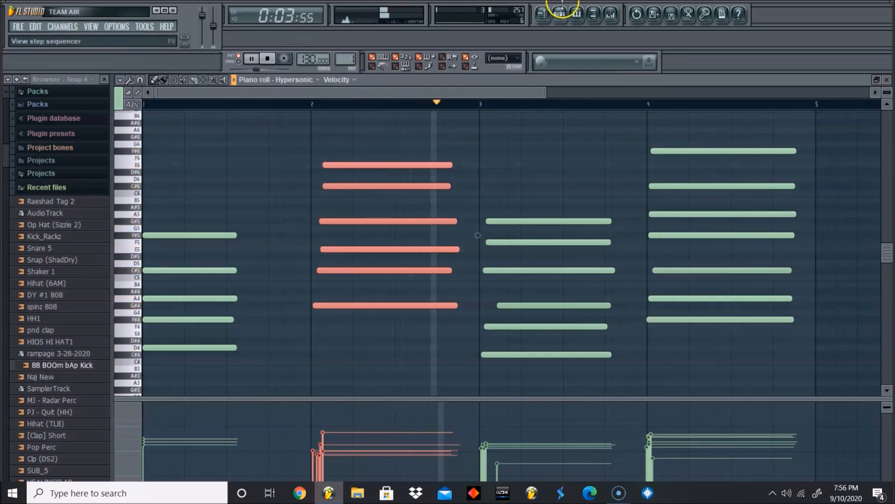
Step: Audition the four-bar chord pattern from the step sequencer and stop it
click(545, 14)
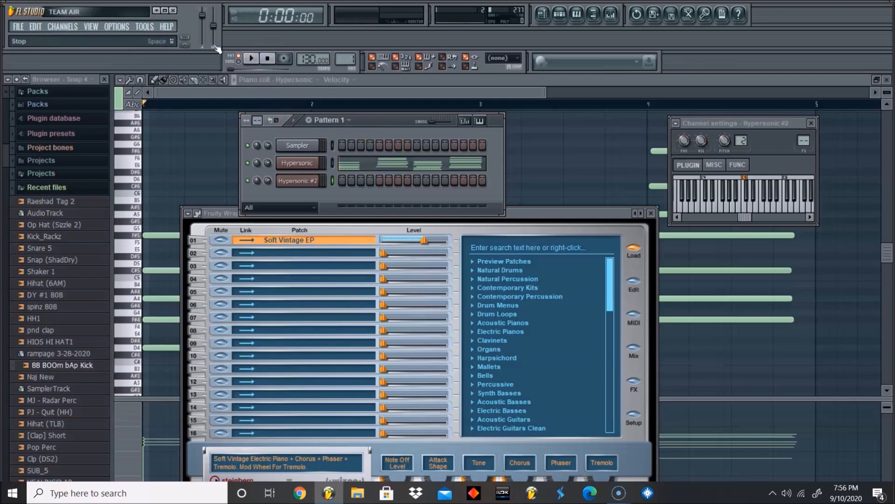
click(249, 58)
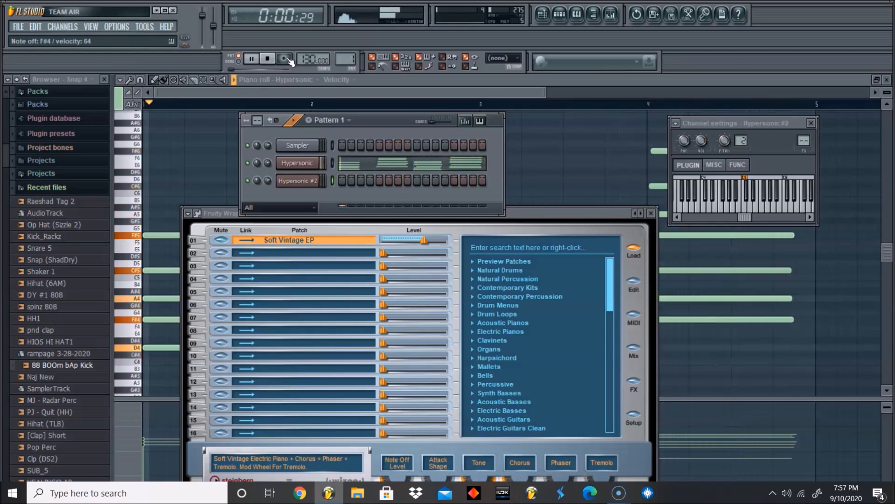
click(266, 58)
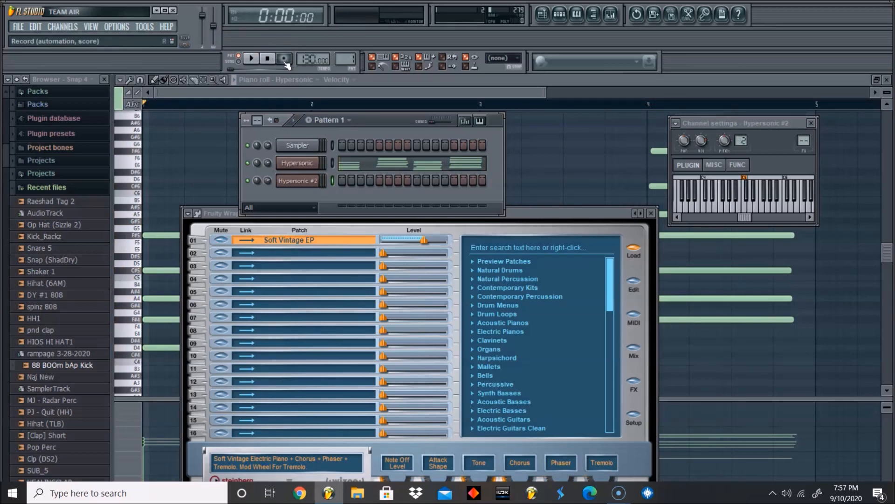
click(283, 58)
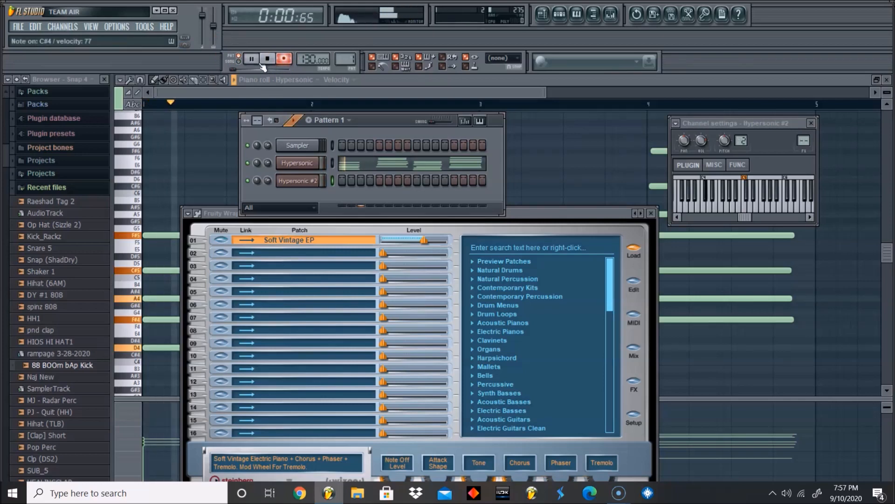
click(268, 60)
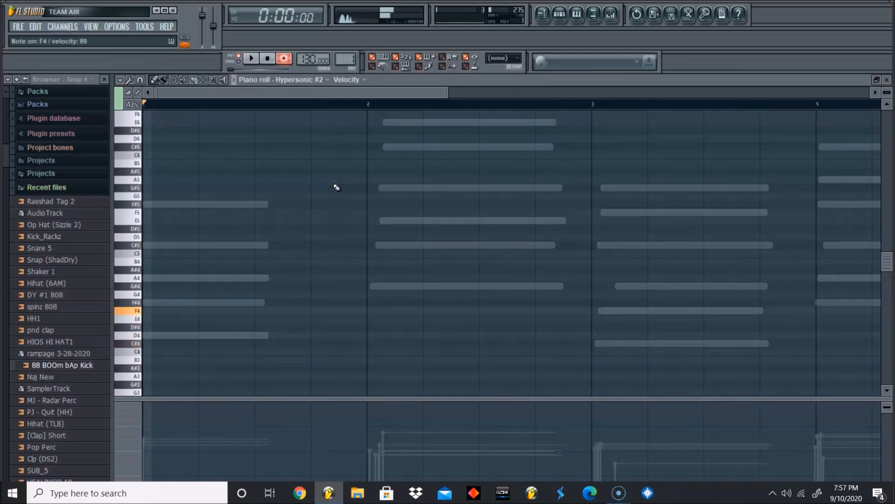
Step: Lay long D4, C#4, F4 and F#4 notes in bars 1–4 of Hypersonic #2
click(251, 59)
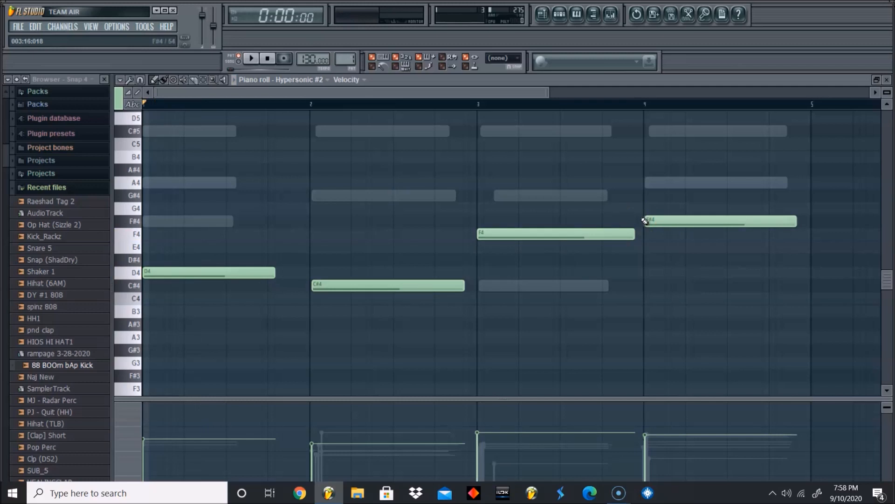
click(250, 58)
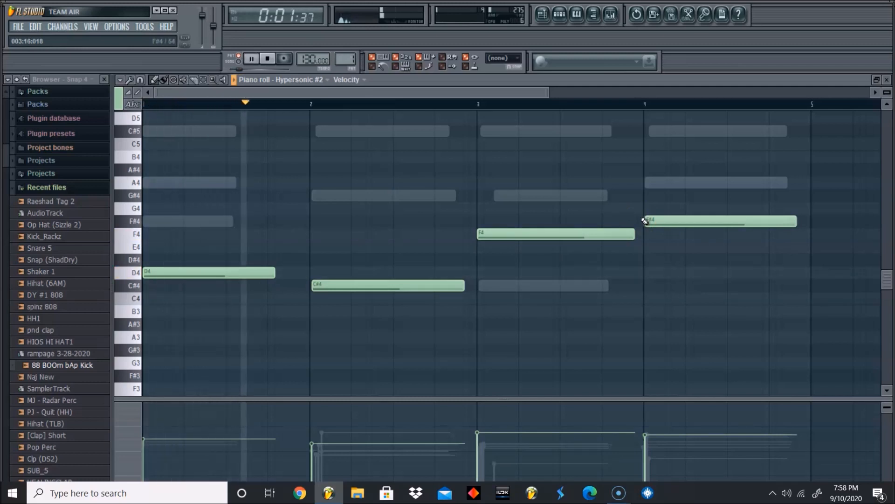
Step: Add Hypersonic #3 with the Soft Vintage EP patch and route it to a free mixer track
click(559, 13)
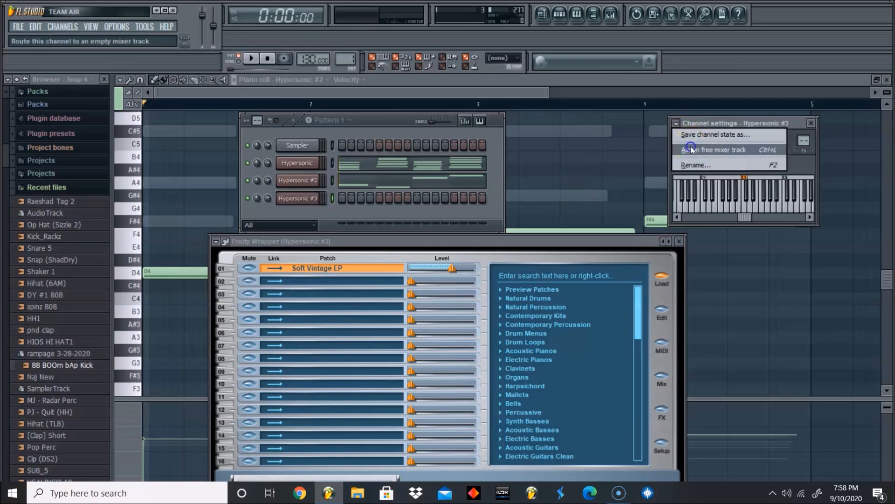
click(709, 149)
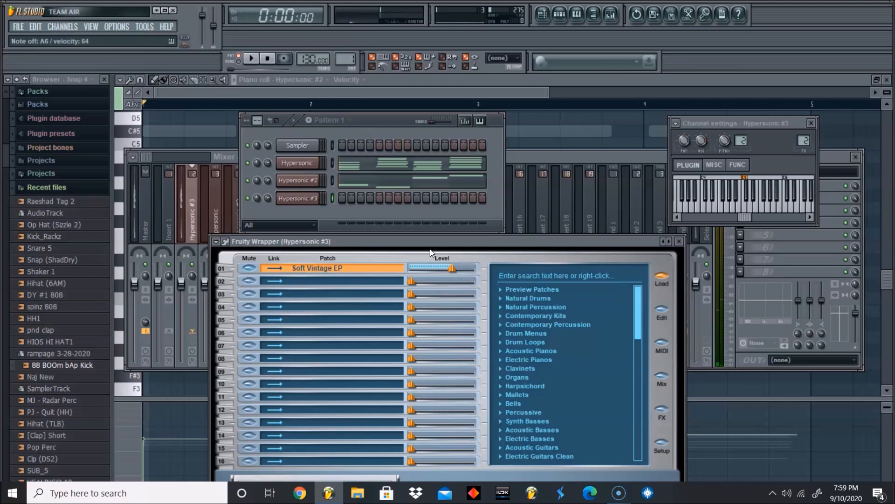
Step: Draw the B5, G#5, A5, B5 counter melody in Hypersonic #3's piano roll
click(250, 60)
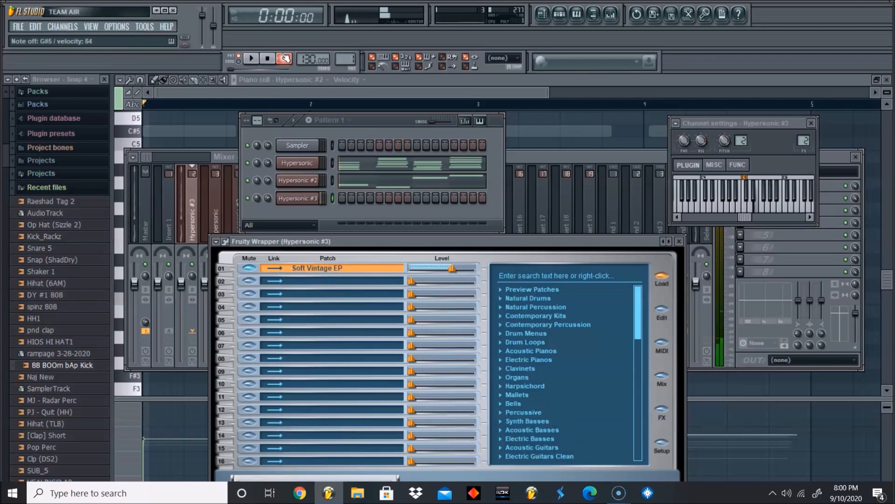
click(250, 60)
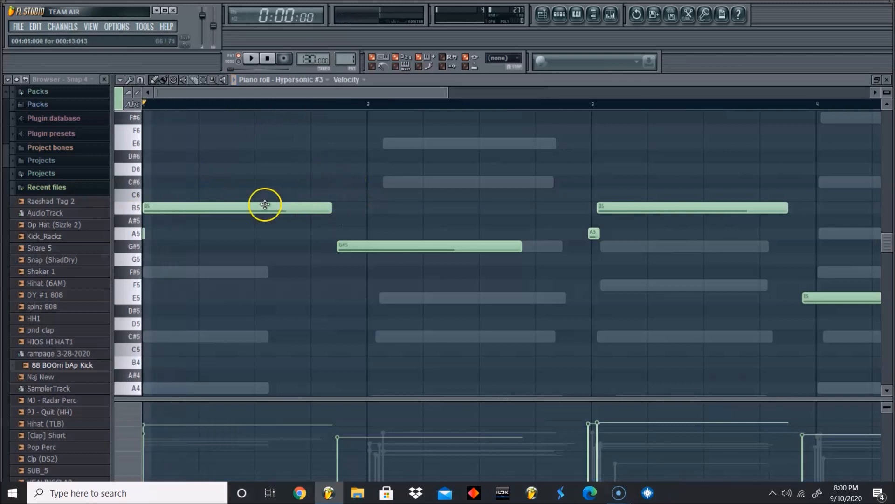
Step: Adjust the counter melody so bar 4 ends on a long F#5
click(257, 59)
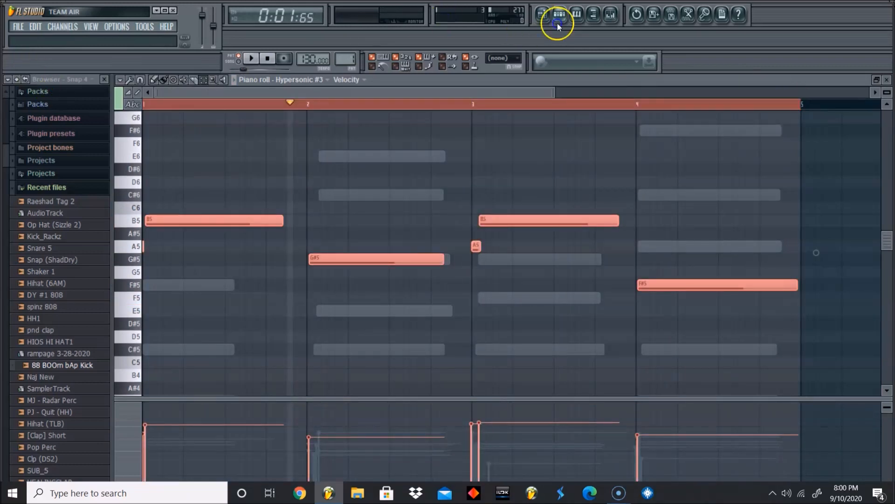
Step: Loop the counter melody through bar 9 and reopen Hypersonic #2's bass line
click(558, 13)
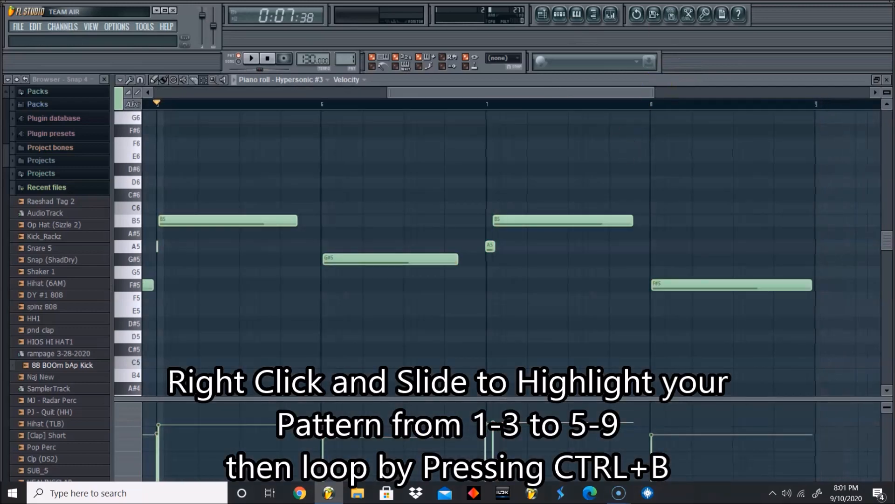
mouse_move(544, 15)
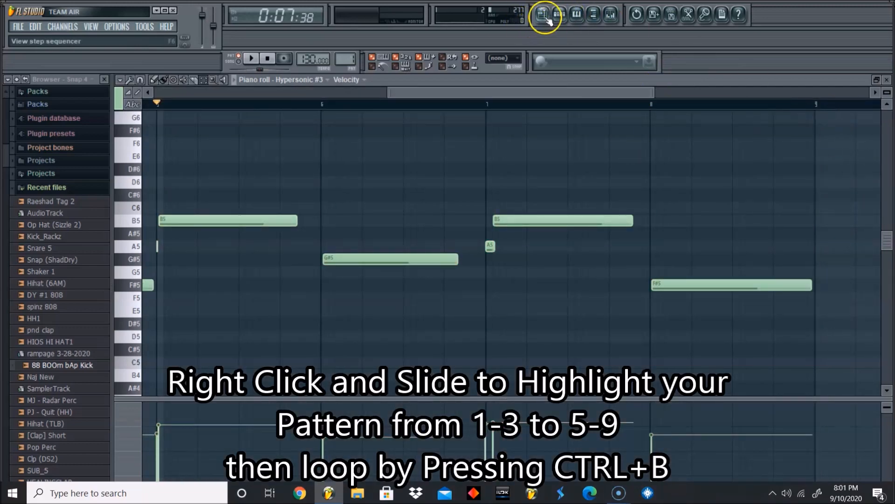
click(544, 13)
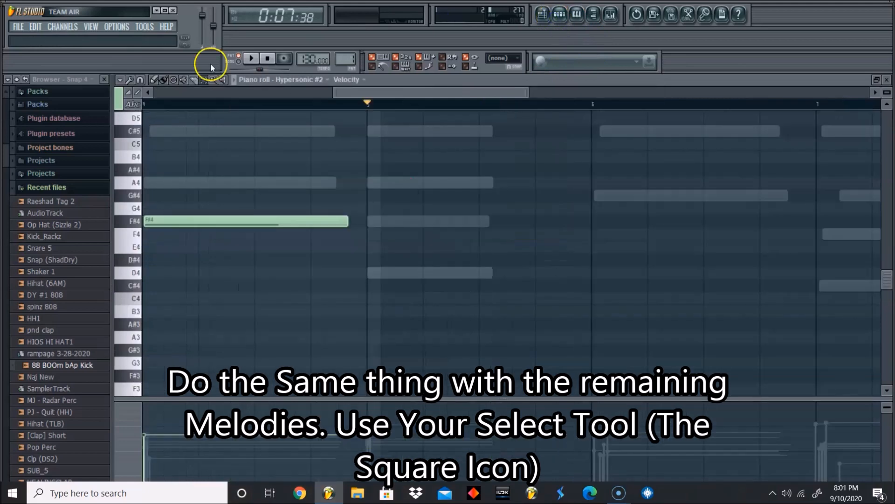
Step: Audition the looped Hypersonic #2 bass line, then pencil B4 in bar 6 and C#5 in bar 7
click(201, 80)
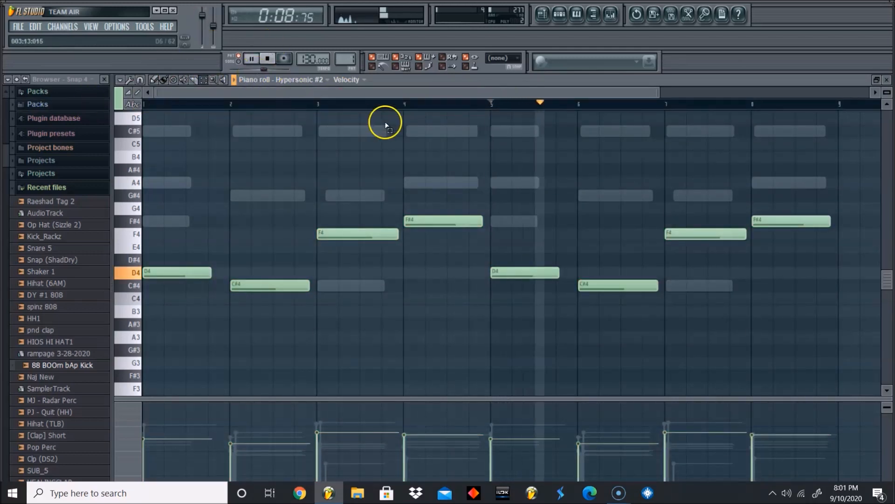
click(559, 13)
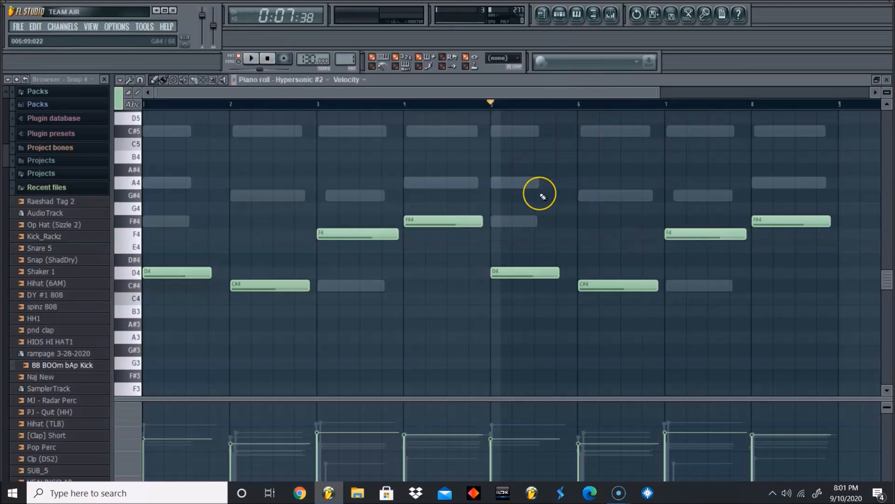
mouse_move(543, 196)
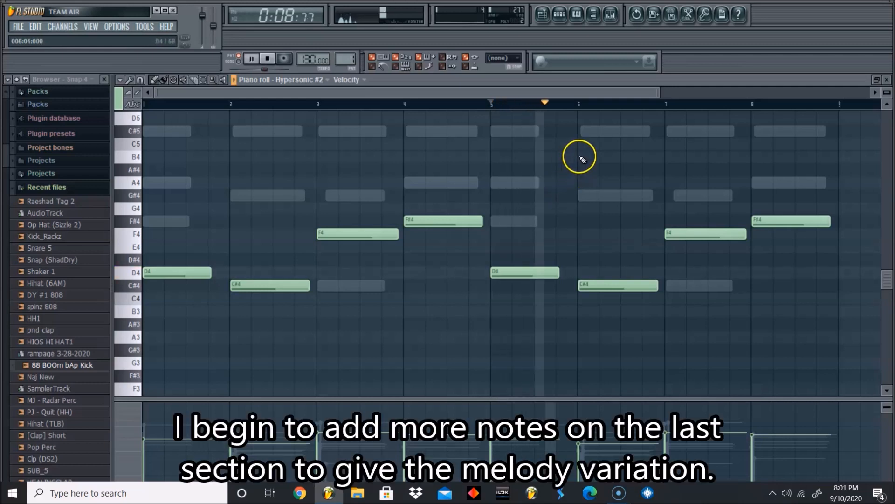
click(587, 161)
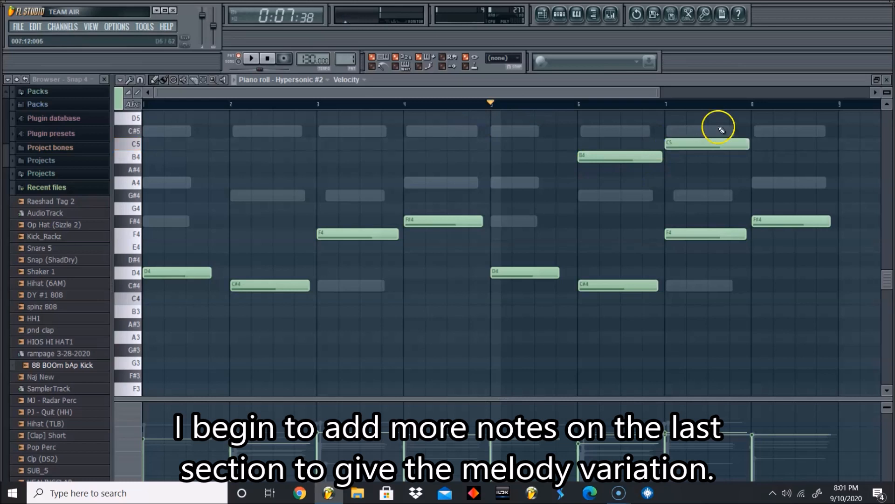
click(706, 133)
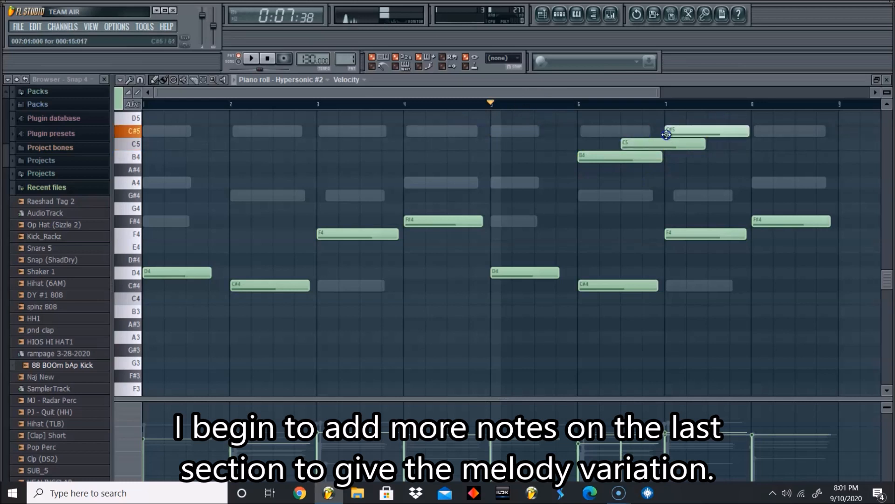
click(252, 60)
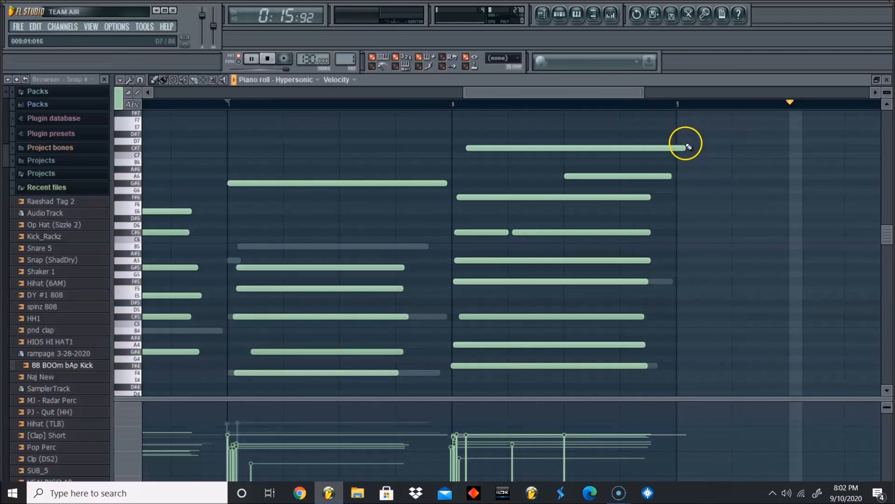
Step: Play Pattern 1's three Hypersonic parts together from the step sequencer, then stop
click(561, 15)
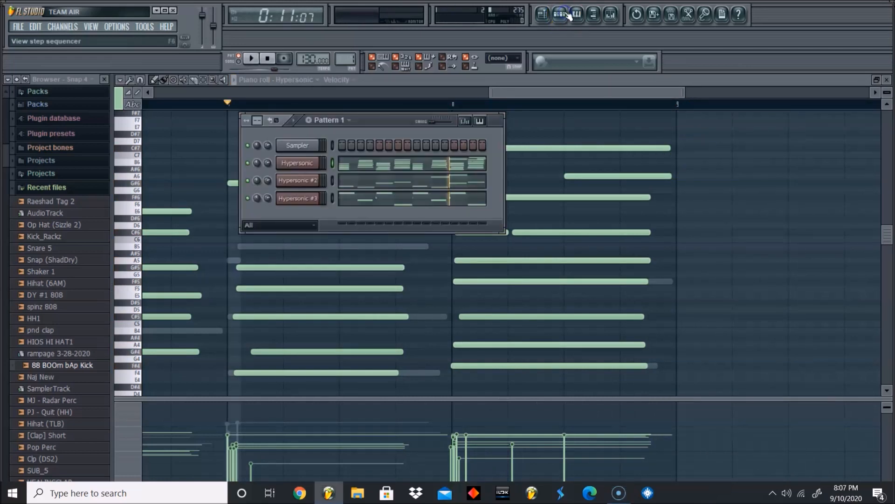
click(265, 58)
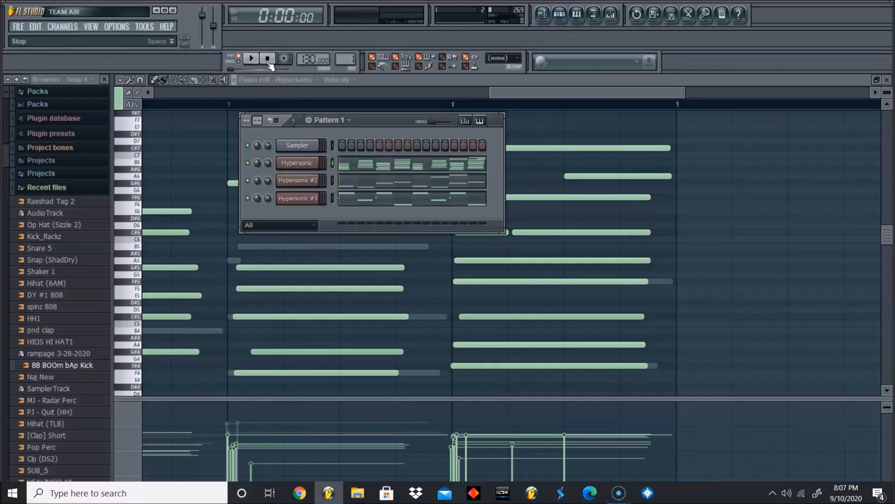
click(250, 58)
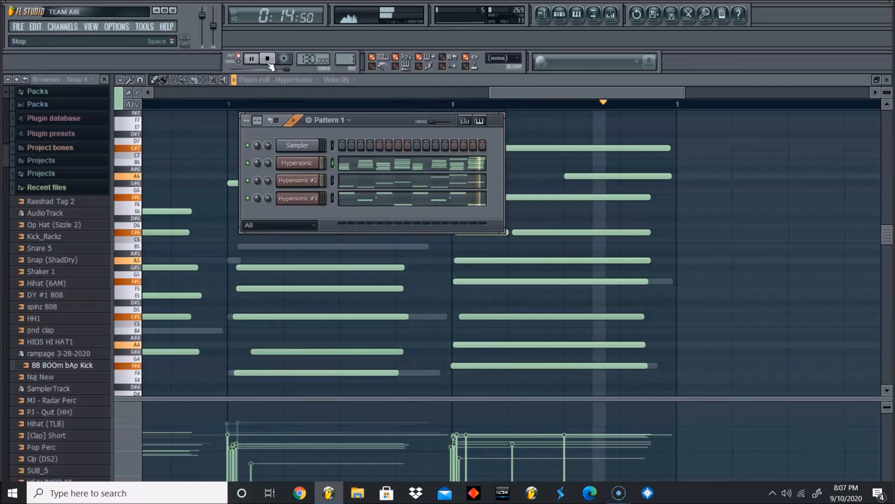
click(265, 58)
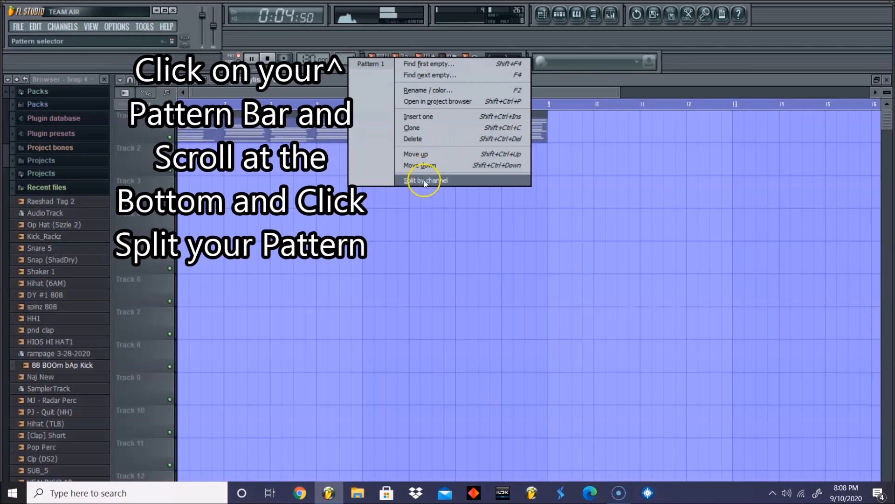
Step: Split Pattern 1 by channel into separate Hypersonic clips and play the arrangement through
click(425, 181)
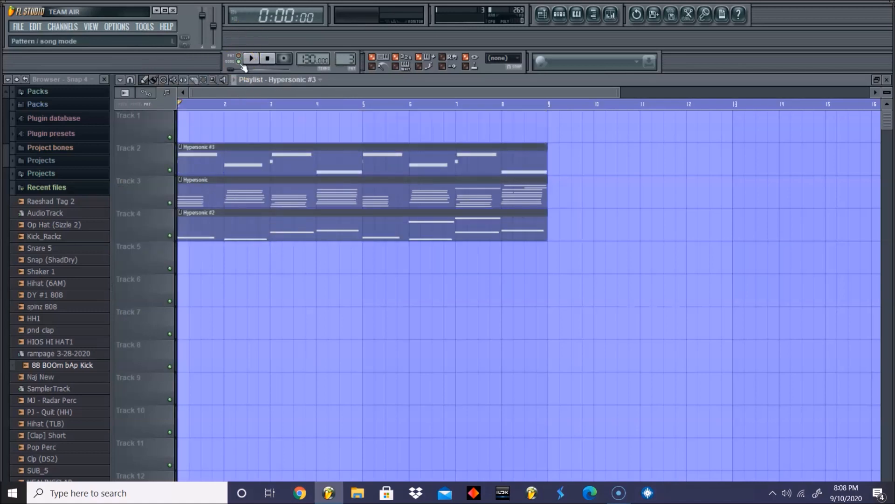
click(254, 57)
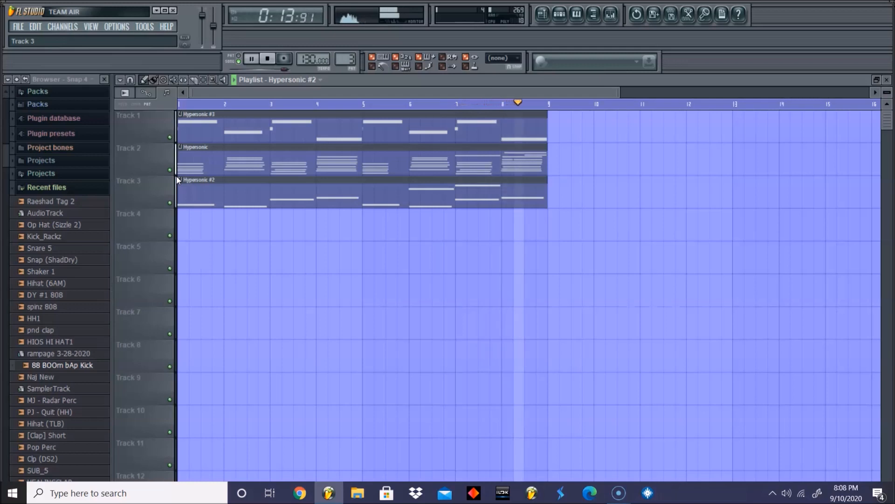
click(265, 58)
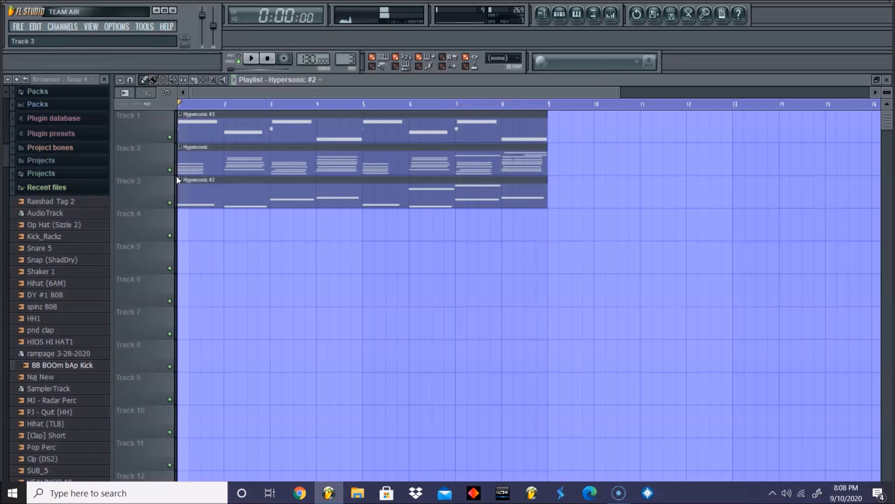